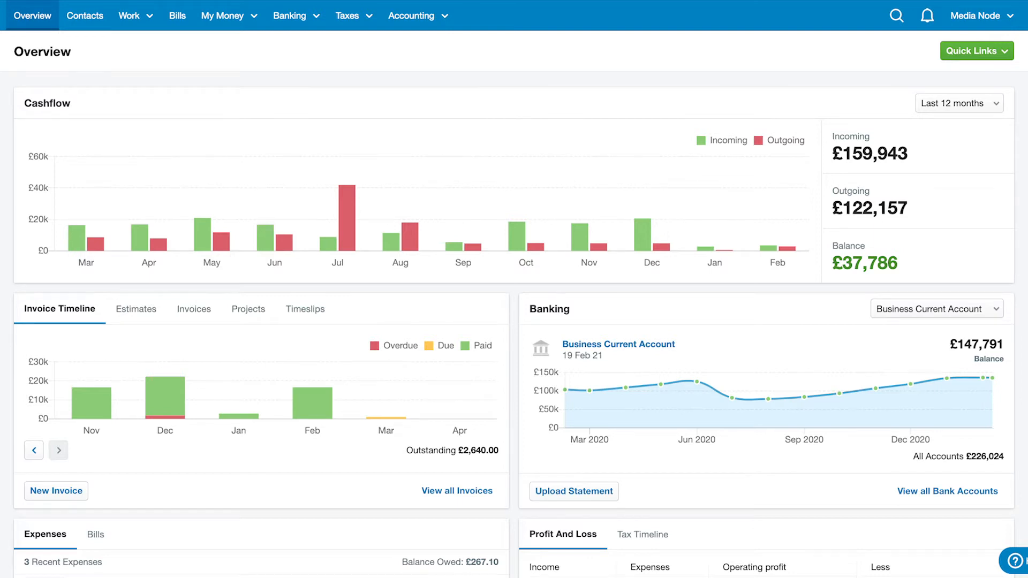
Step: Reach the Settings page from the Media Node account menu
{"action": "left_click", "coordinate": [979, 15]}
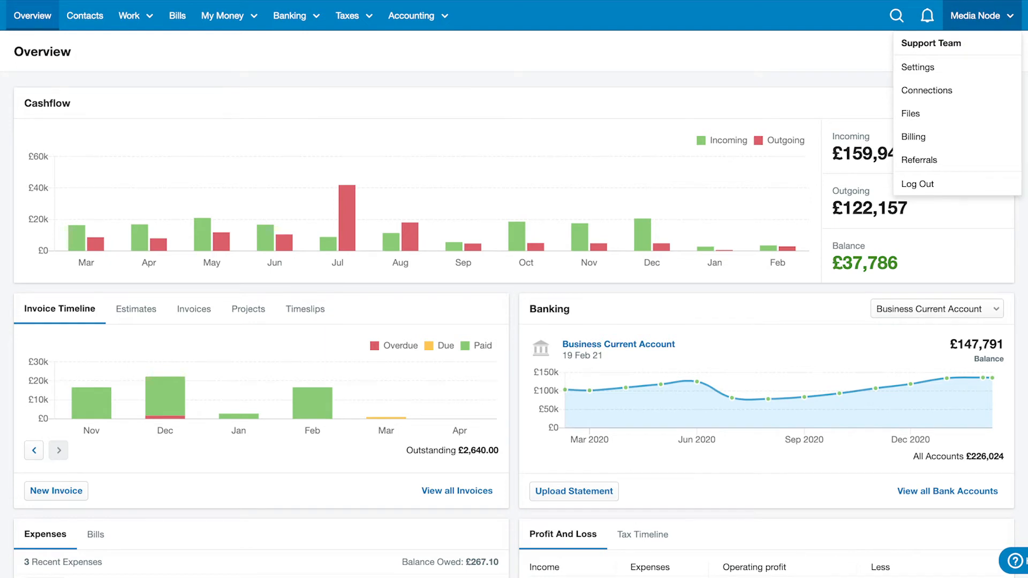
{"action": "left_click", "coordinate": [918, 67]}
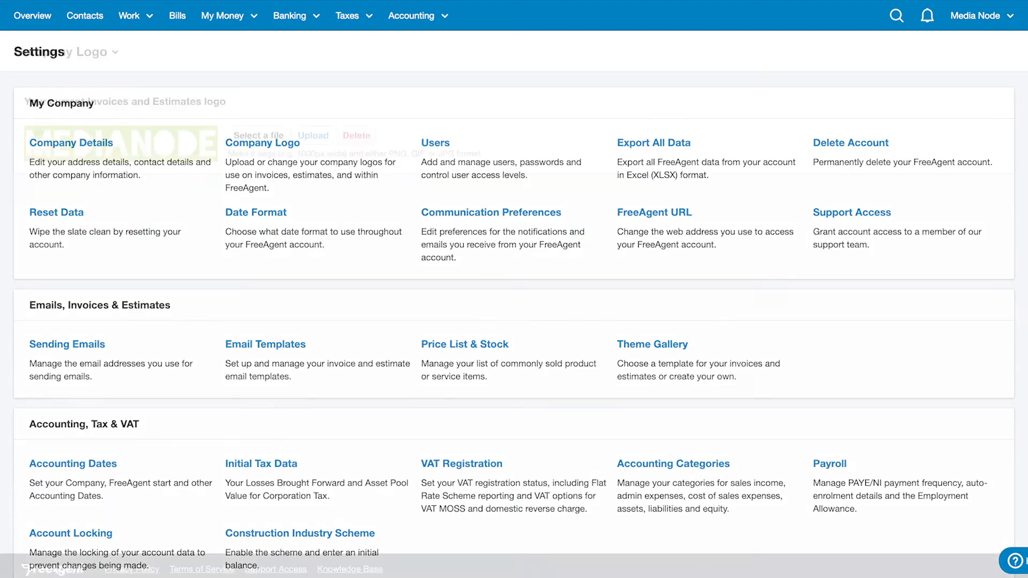
Step: Save the New Invoice email template, then go to the Contacts list
{"action": "left_click", "coordinate": [262, 142]}
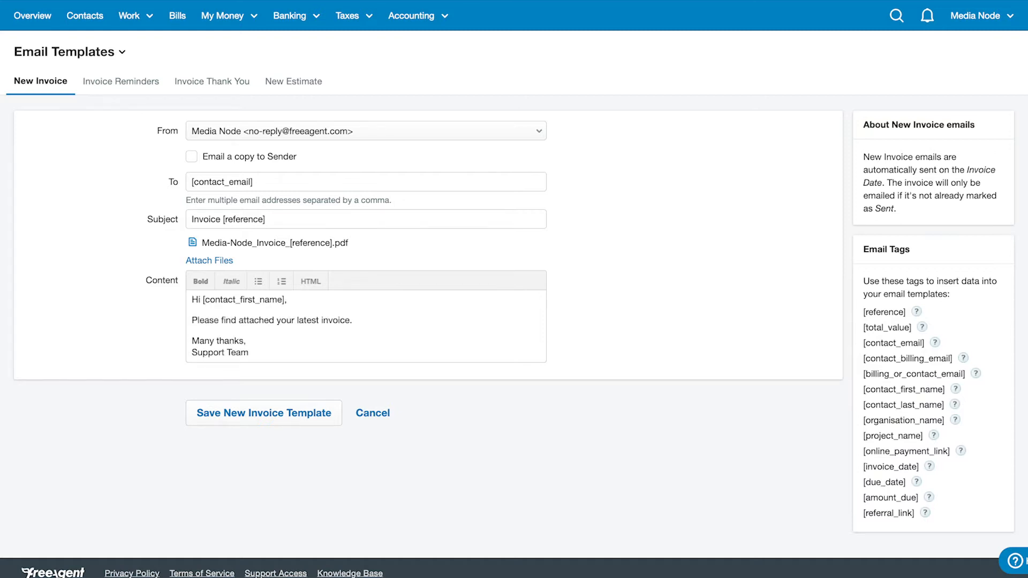
{"action": "left_click", "coordinate": [263, 414]}
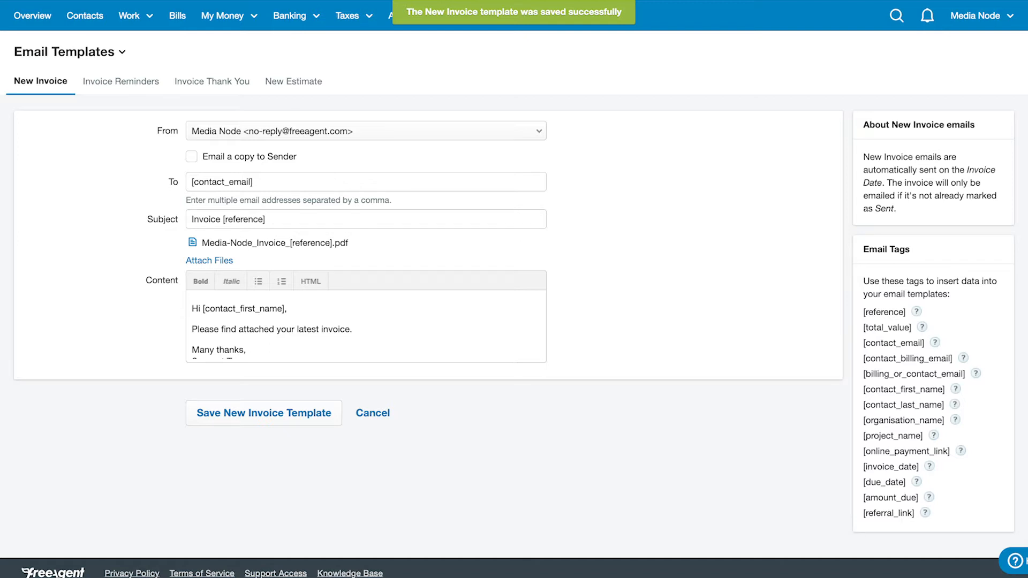
{"action": "left_click", "coordinate": [85, 15]}
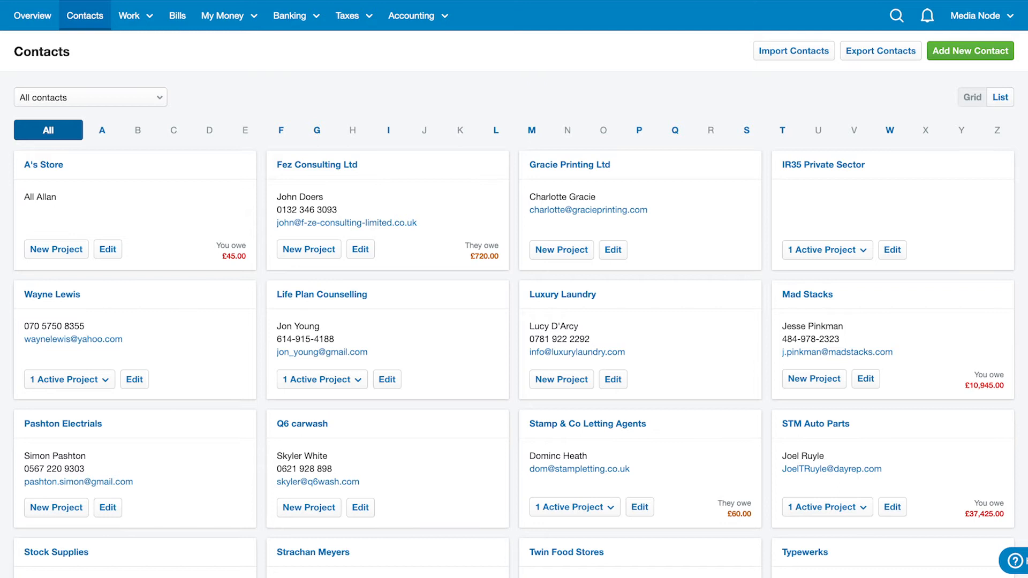
Step: Add contact Apex Glazing with Edinburgh address, postcode EH15 1AB, email and mobile
{"action": "left_click", "coordinate": [969, 51]}
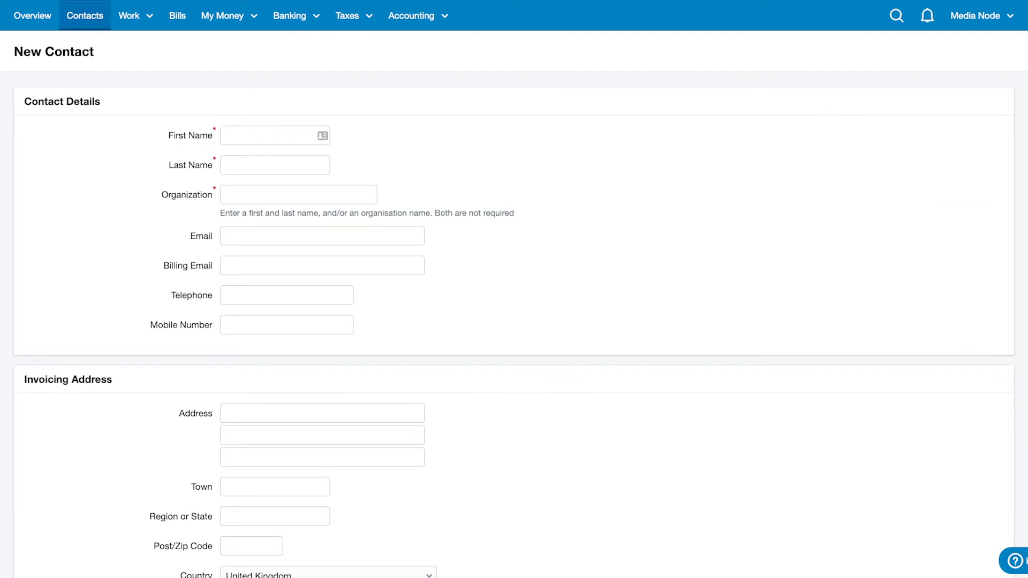
{"action": "type", "text": "EH15 1AB"}
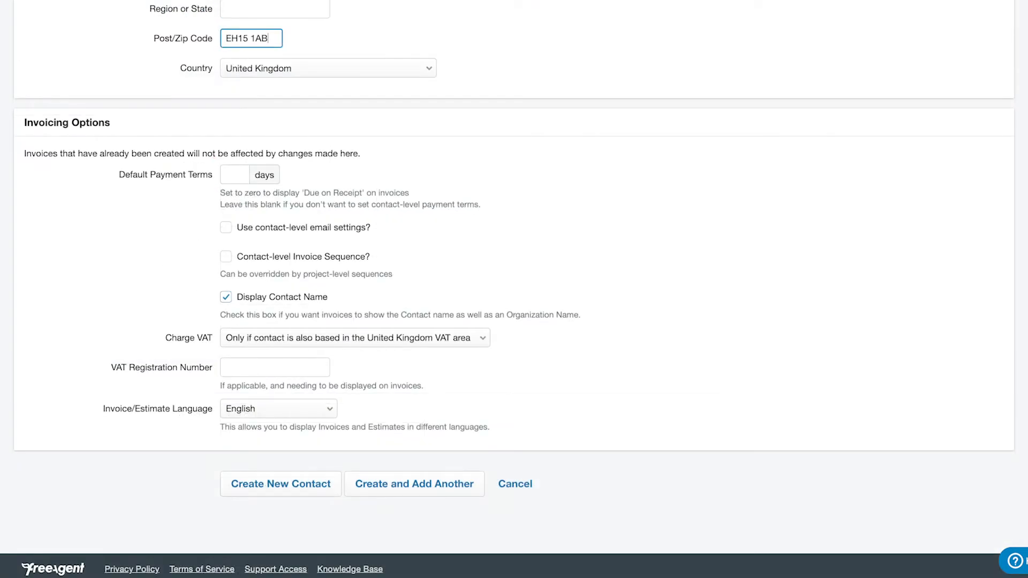
{"action": "left_click", "coordinate": [280, 483]}
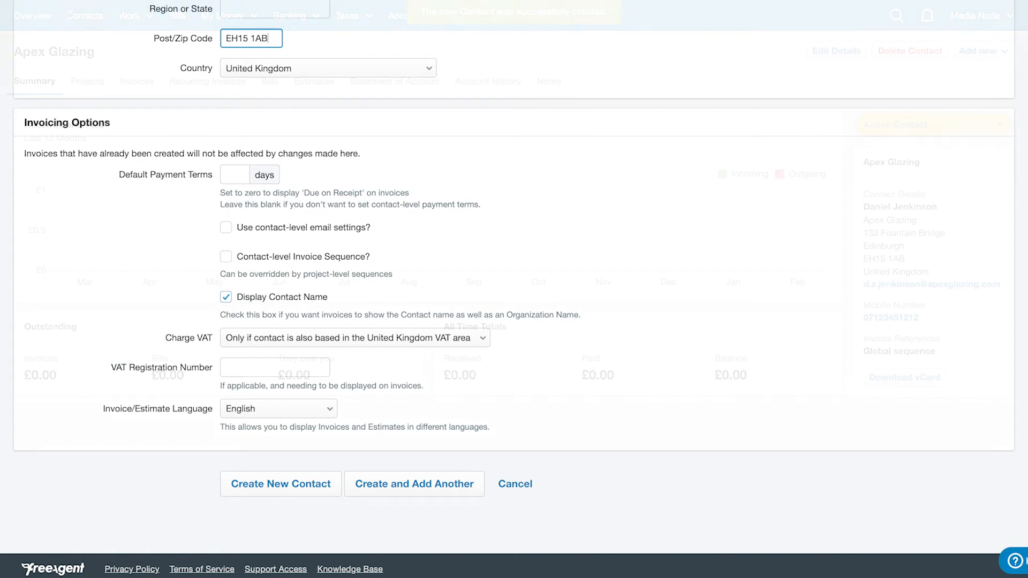
{"action": "left_click", "coordinate": [280, 484]}
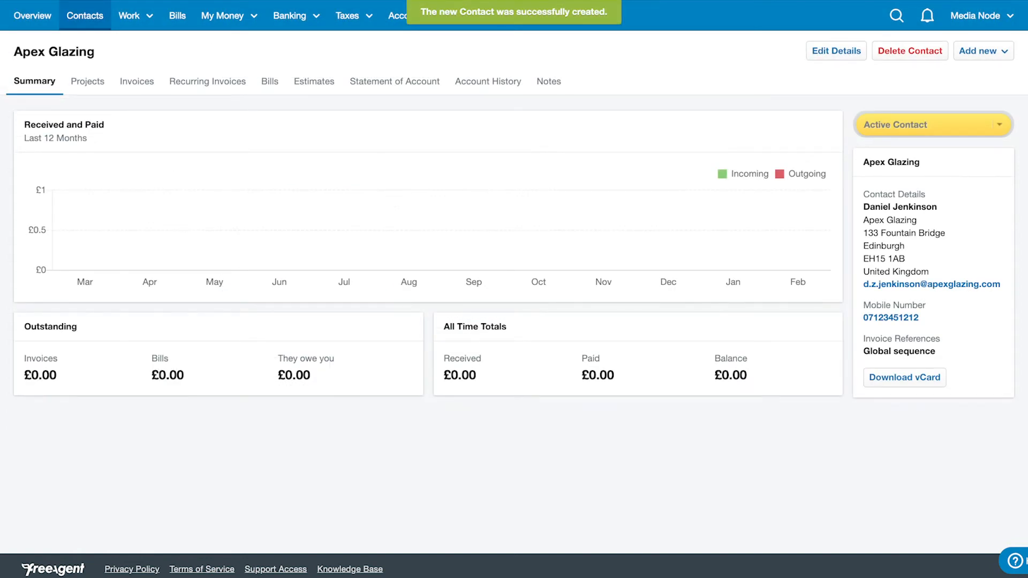
Step: From the Overview's Quick Links, start a new invoice for Apex Glazing
{"action": "left_click", "coordinate": [983, 50]}
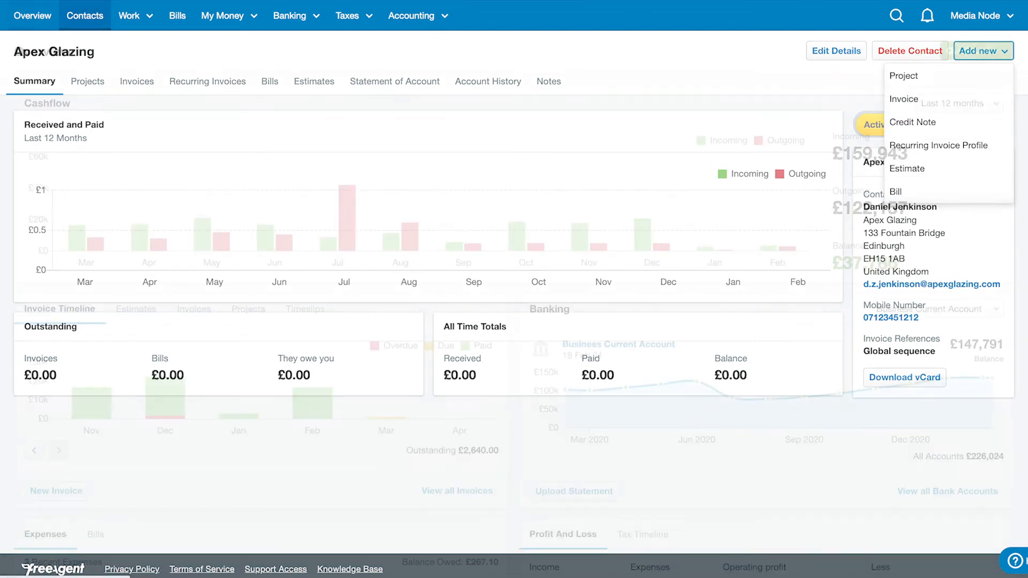
{"action": "left_click", "coordinate": [31, 15]}
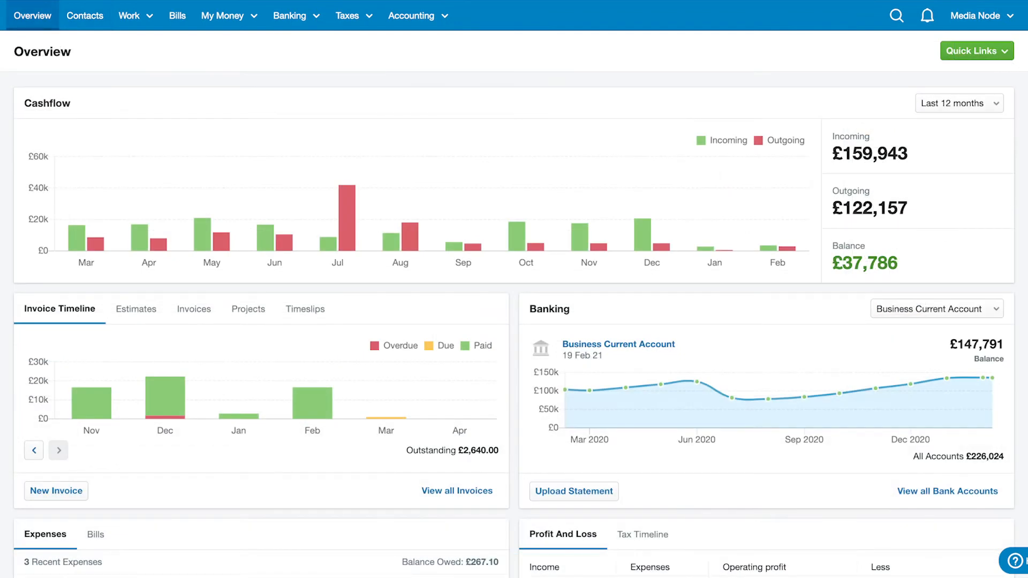
{"action": "left_click", "coordinate": [975, 50]}
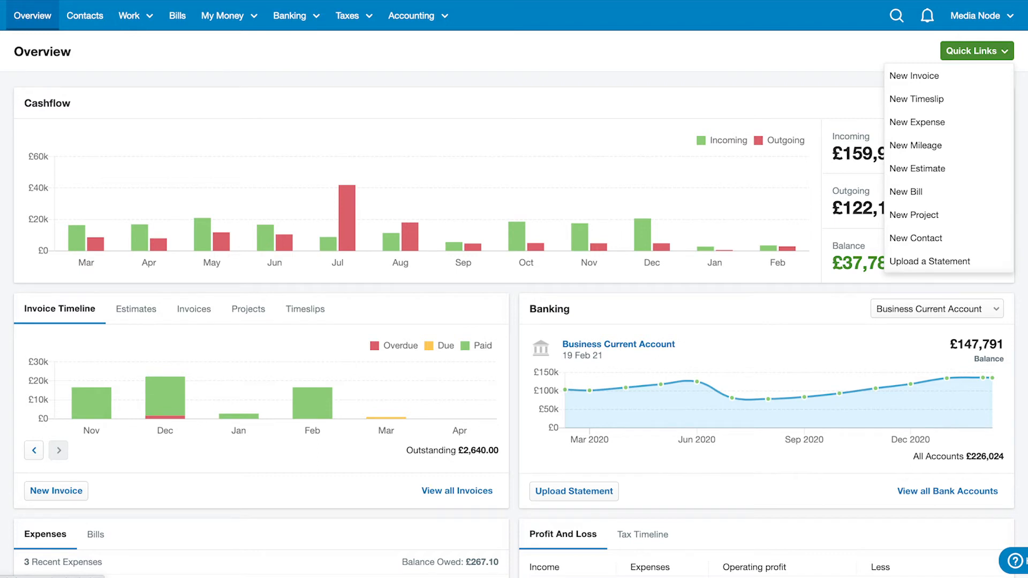
{"action": "left_click", "coordinate": [915, 75]}
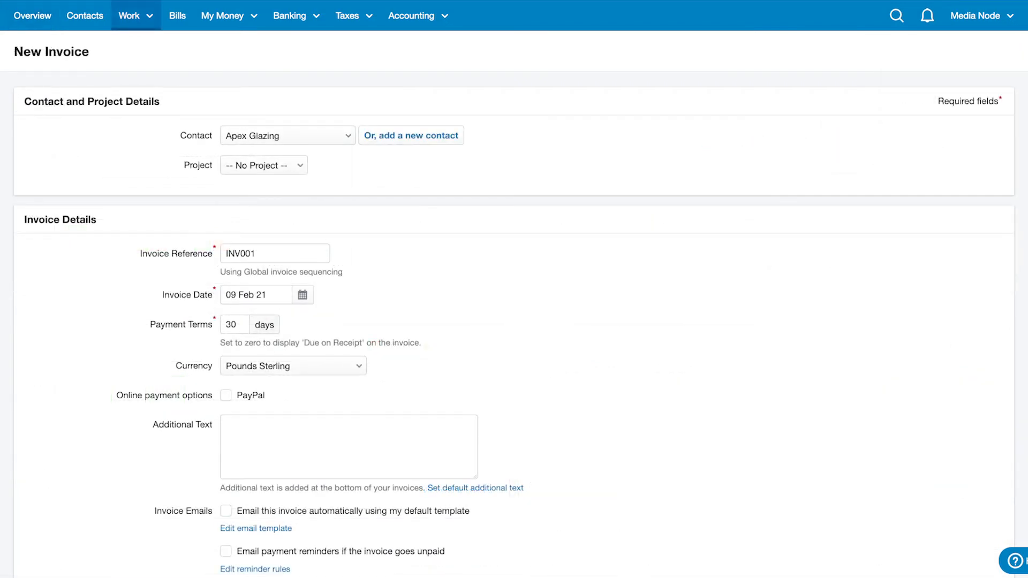
Step: Create draft invoice INV0001 for Apex Glazing with automatic emailing enabled
{"action": "left_click", "coordinate": [287, 136]}
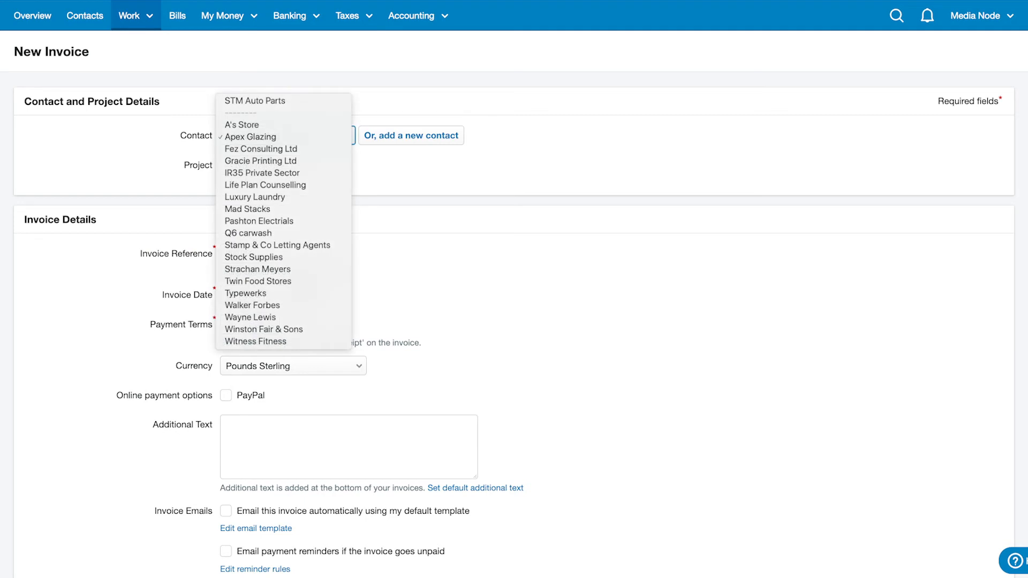
{"action": "left_click", "coordinate": [251, 136]}
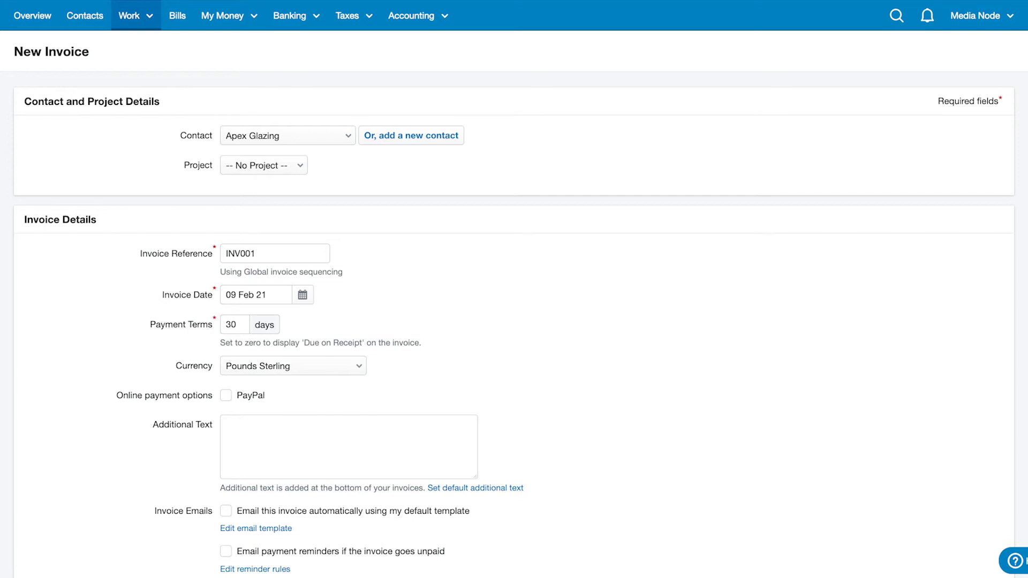
{"action": "scroll", "scroll_direction": "down", "scroll_amount": 3}
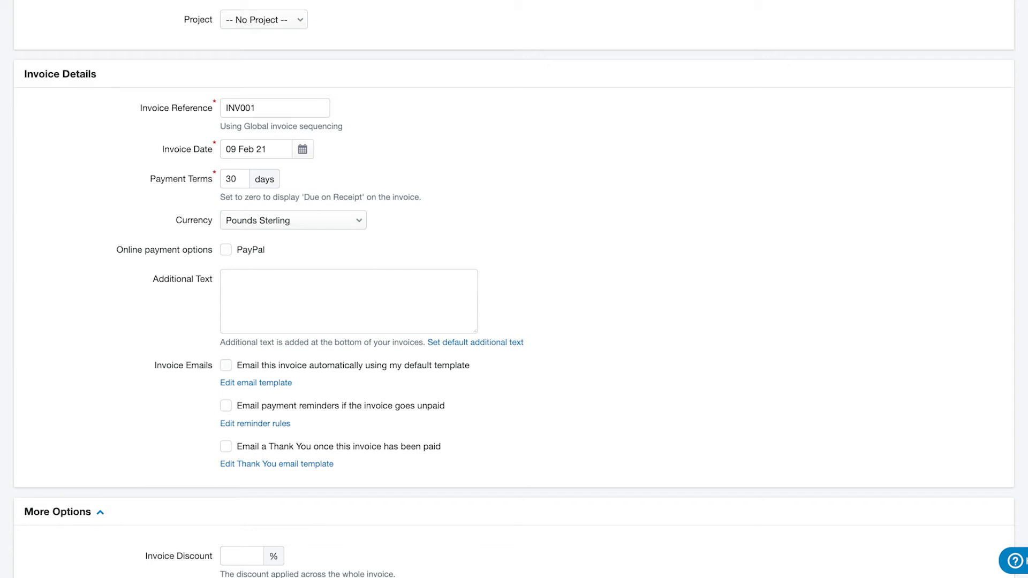
{"action": "left_click", "coordinate": [226, 365]}
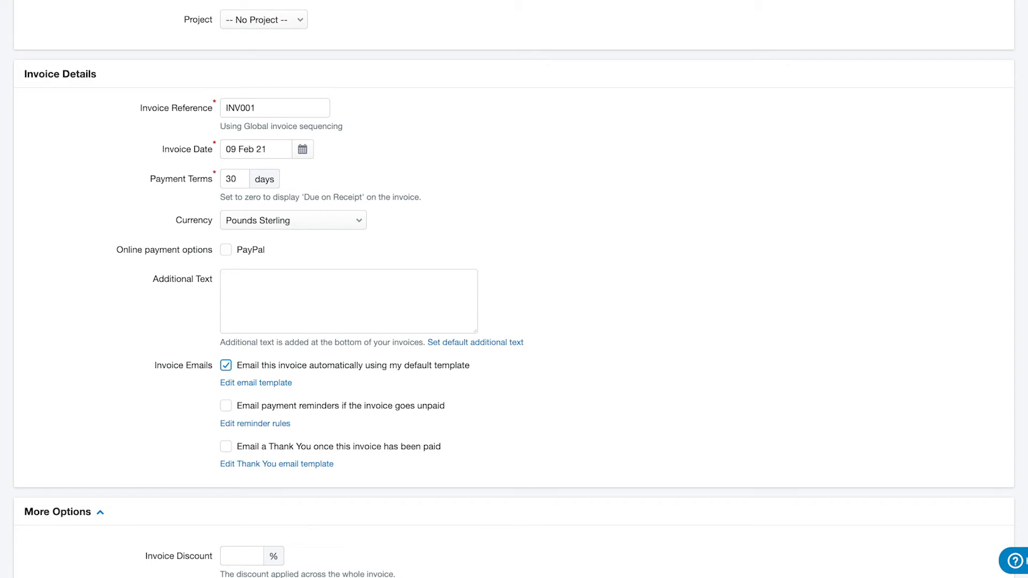
{"action": "scroll", "scroll_direction": "down", "scroll_amount": 3}
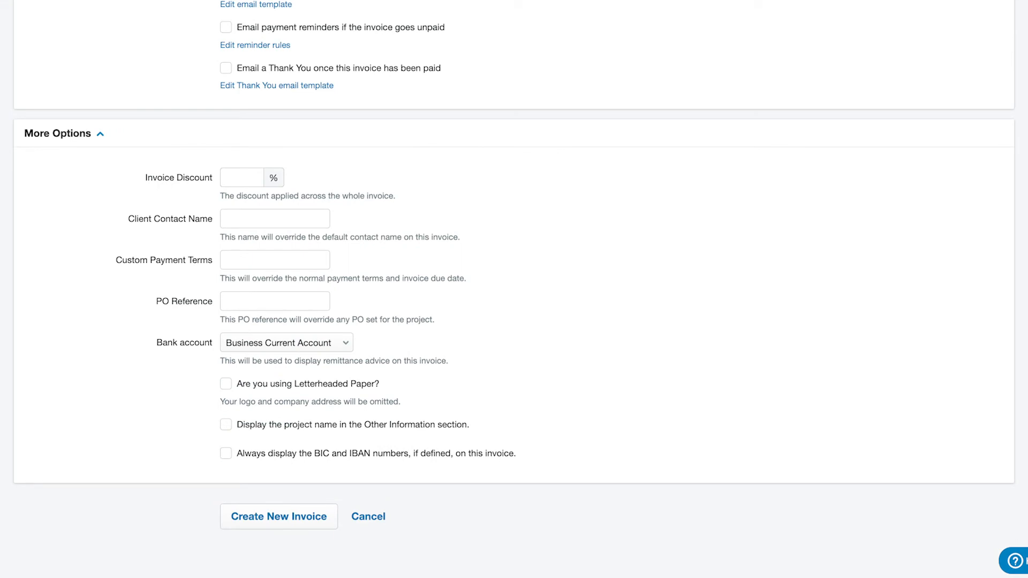
{"action": "left_click", "coordinate": [279, 516]}
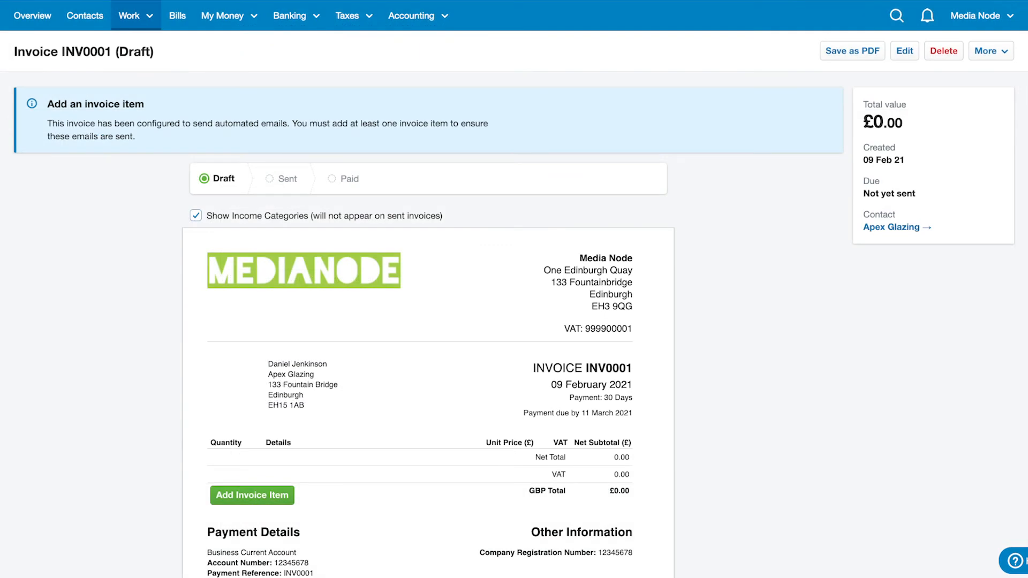
Step: Add 50 Wholesale Glass at £100 with 20% VAT (total £6,000) and start the invoice email
{"action": "left_click", "coordinate": [252, 495]}
{"action": "type", "text": "Wholesale Glass"}
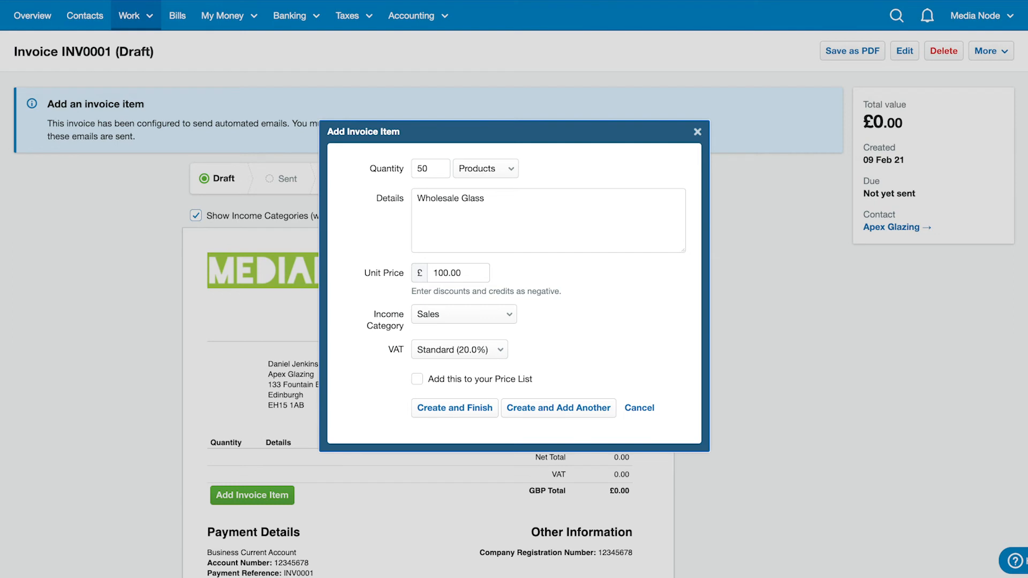
{"action": "left_click", "coordinate": [454, 407]}
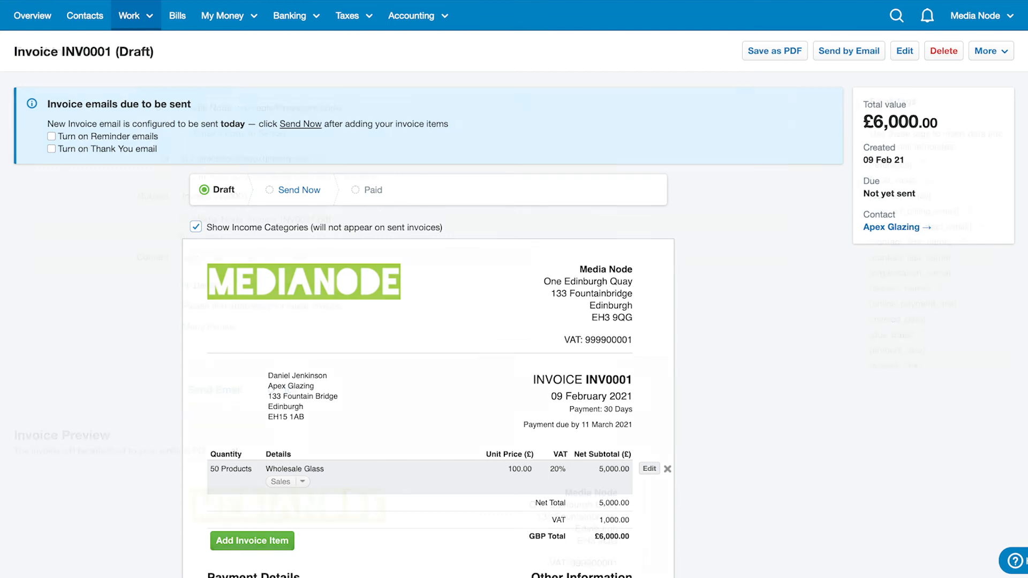
{"action": "left_click", "coordinate": [847, 50]}
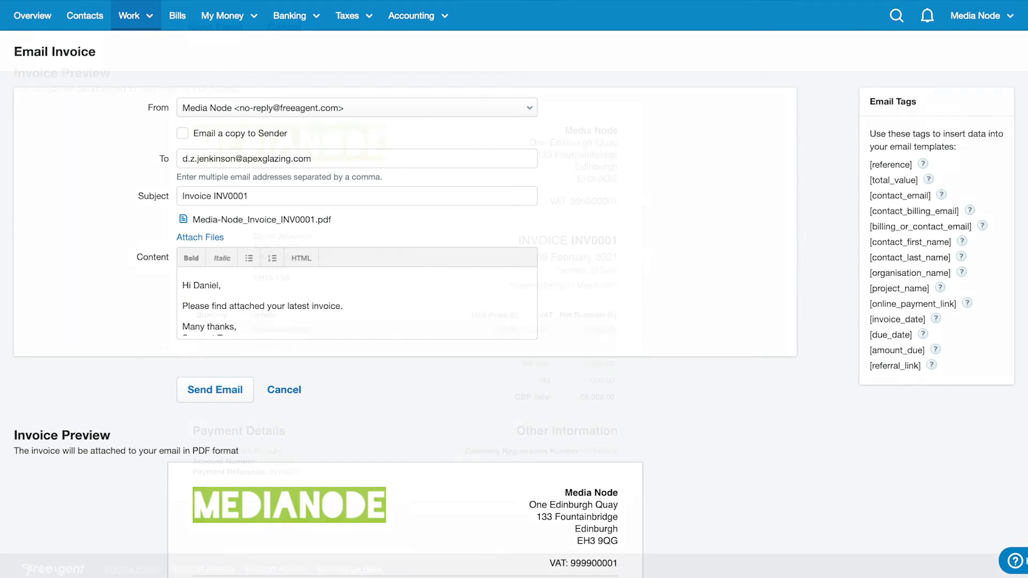
Step: Review the message and send invoice INV0001 by email to Apex Glazing
{"action": "scroll", "scroll_direction": "down", "scroll_amount": 3}
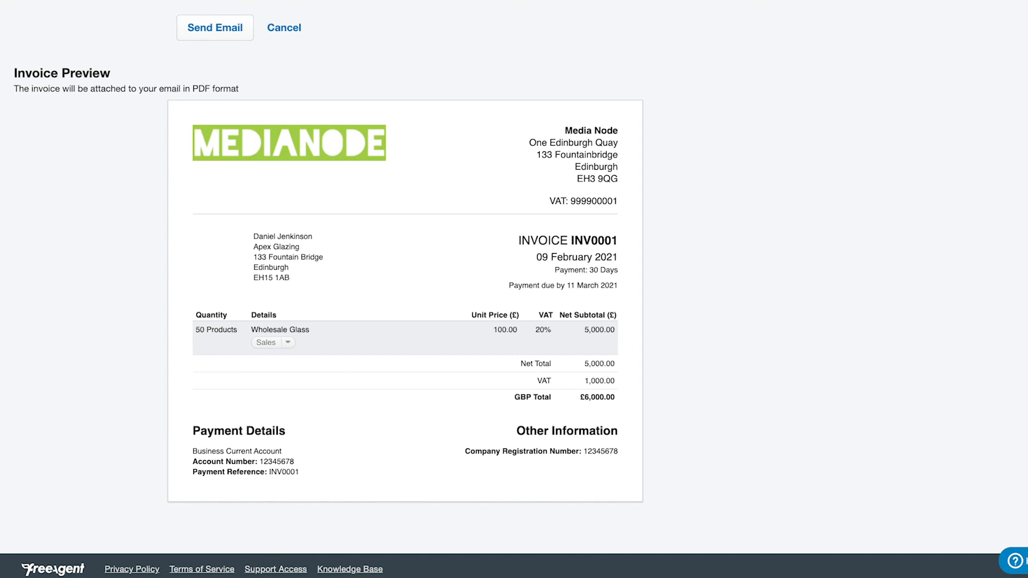
{"action": "left_click", "coordinate": [215, 28]}
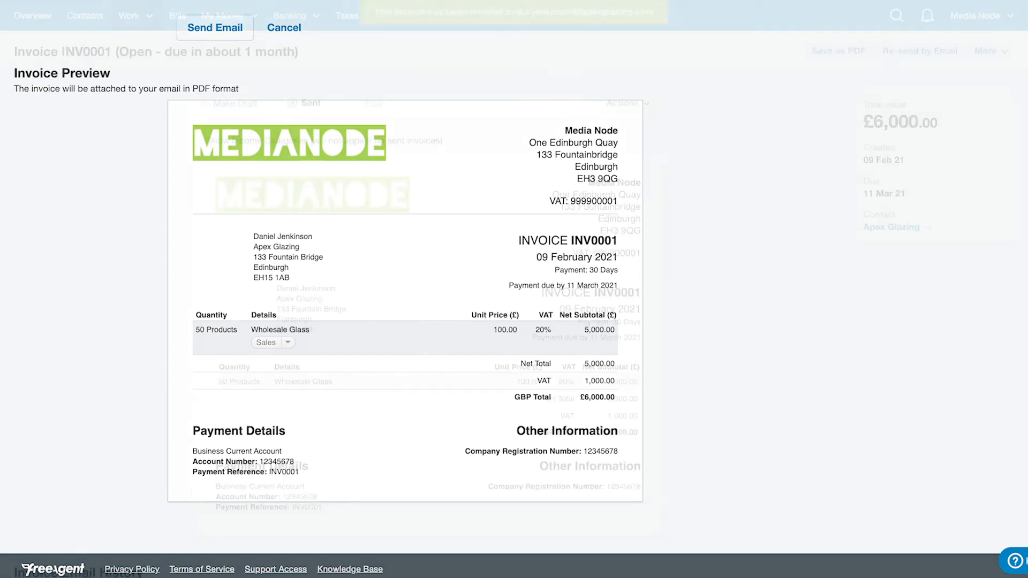
{"action": "left_click", "coordinate": [215, 28]}
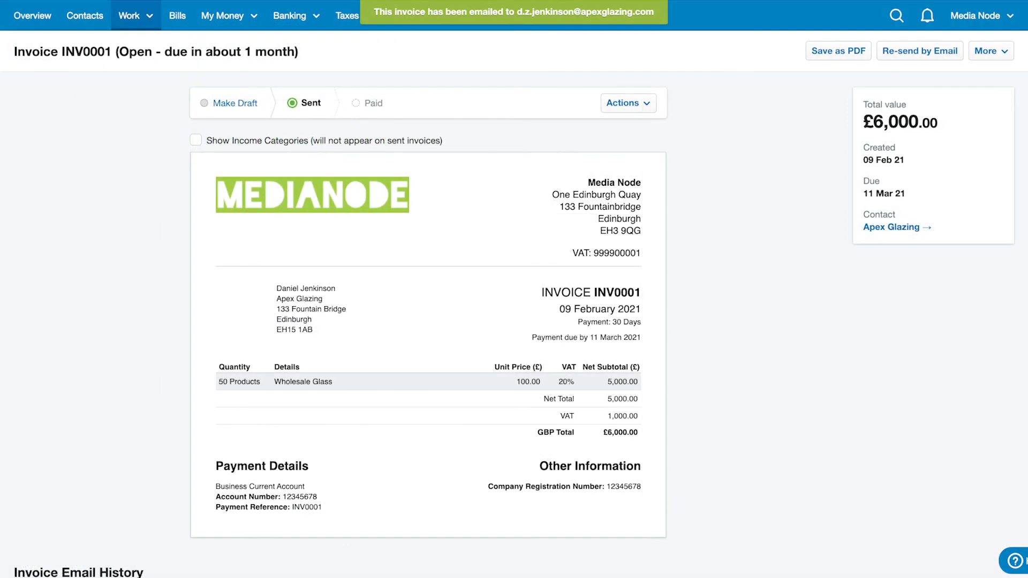
{"action": "left_click", "coordinate": [134, 15]}
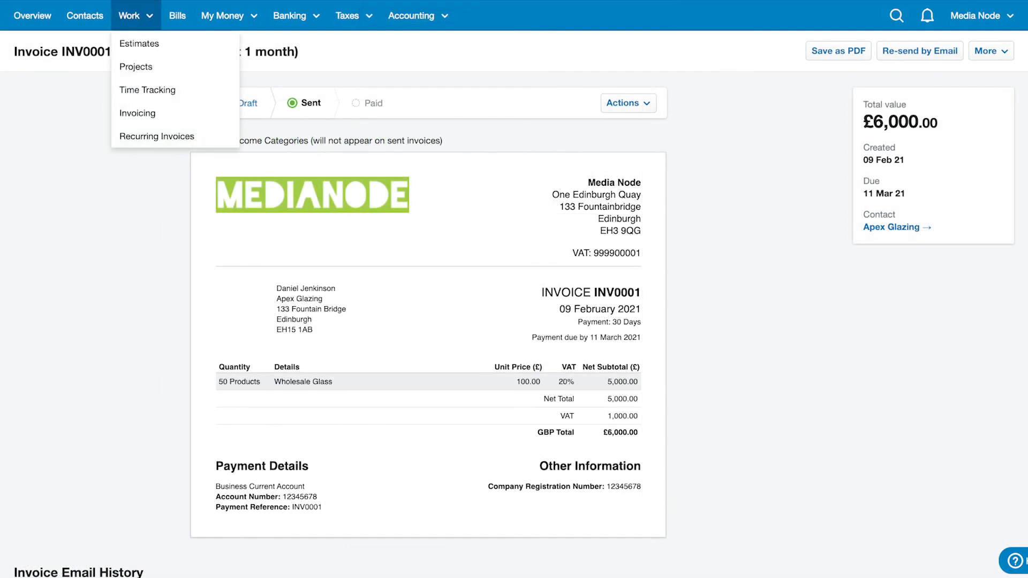
Step: Check INV0001 shows as Open for £6,000 in the invoice list, then return to Overview
{"action": "left_click", "coordinate": [137, 112]}
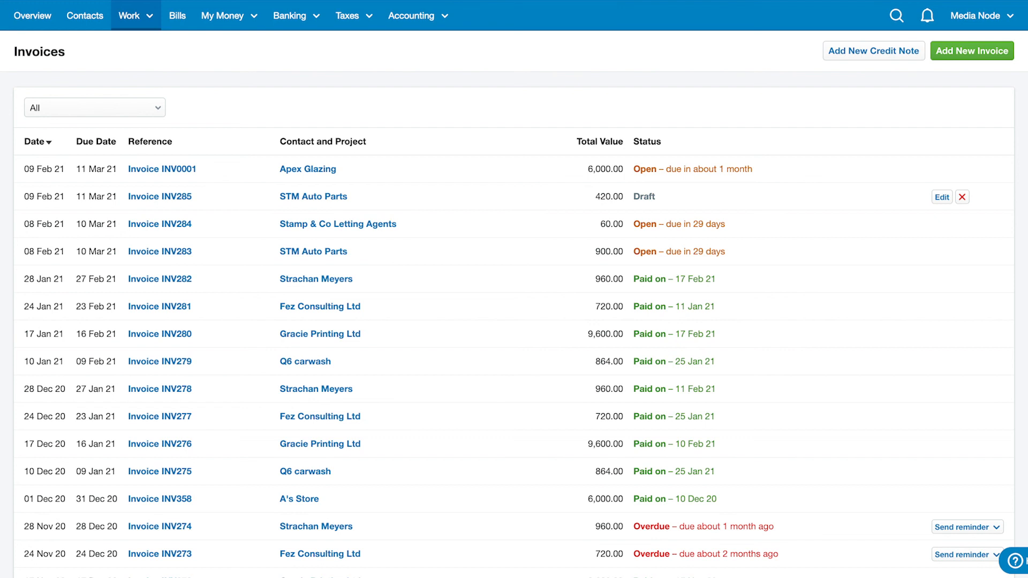
{"action": "left_click", "coordinate": [31, 15]}
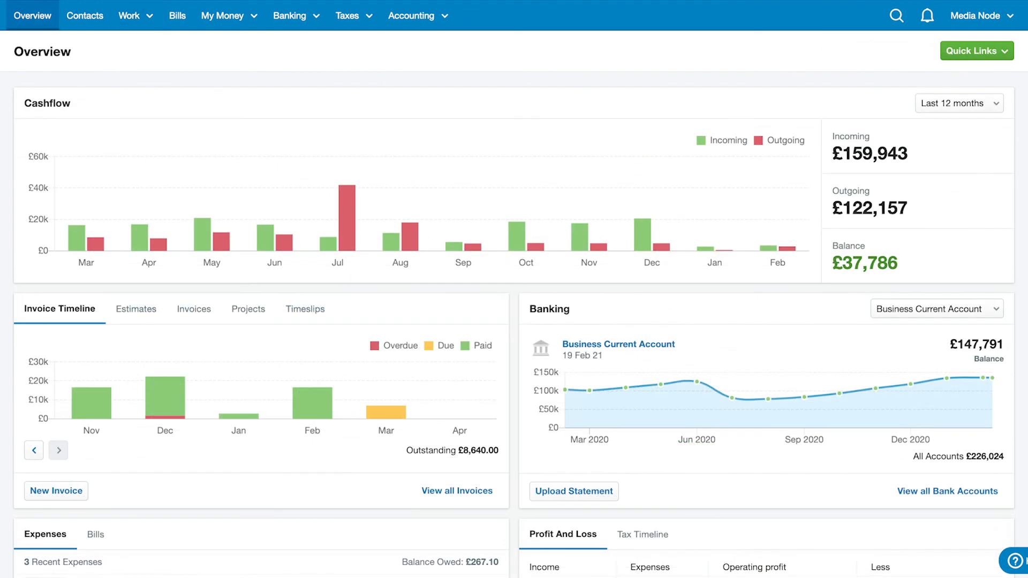